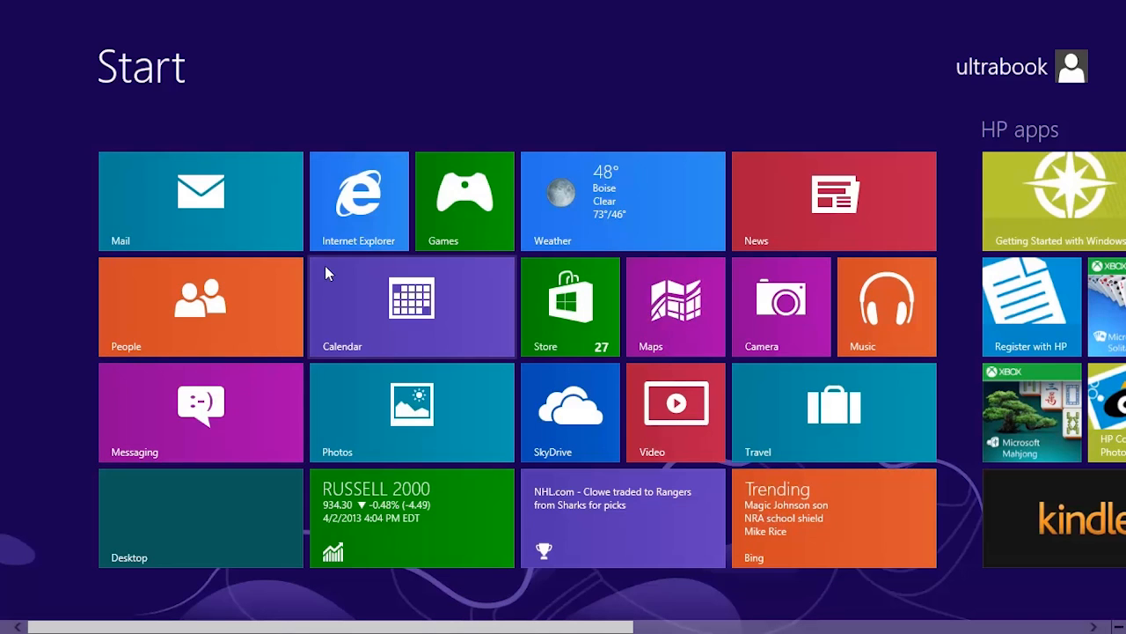
mouse_move(366, 235)
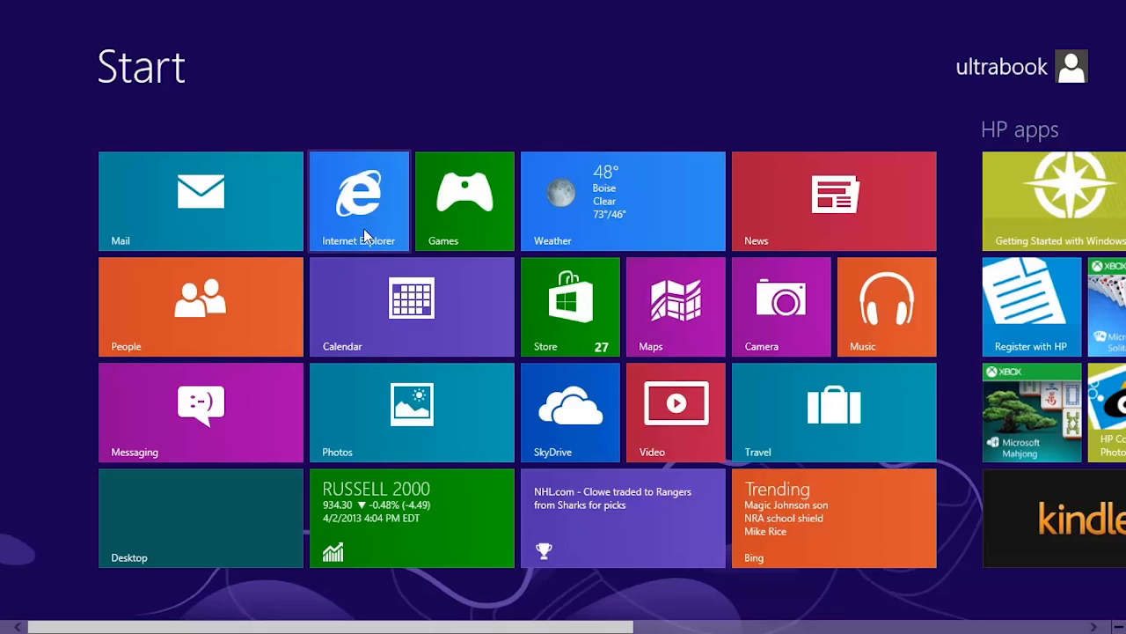
Step: Launch Internet Explorer and move the Microsoft home page to the desktop browser
click(359, 200)
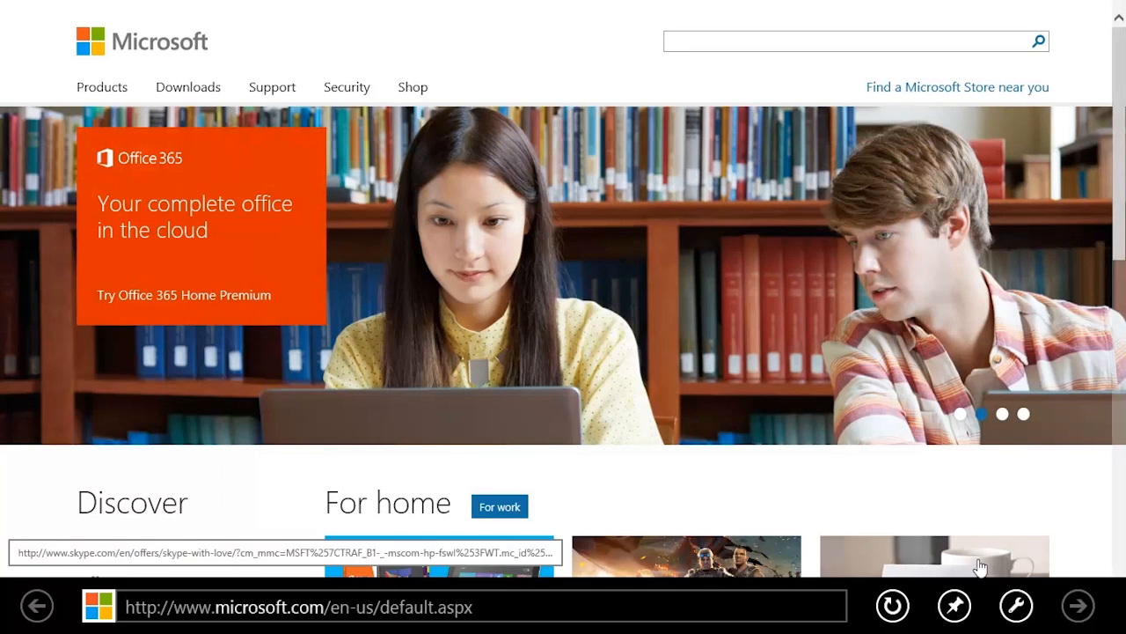
click(1015, 606)
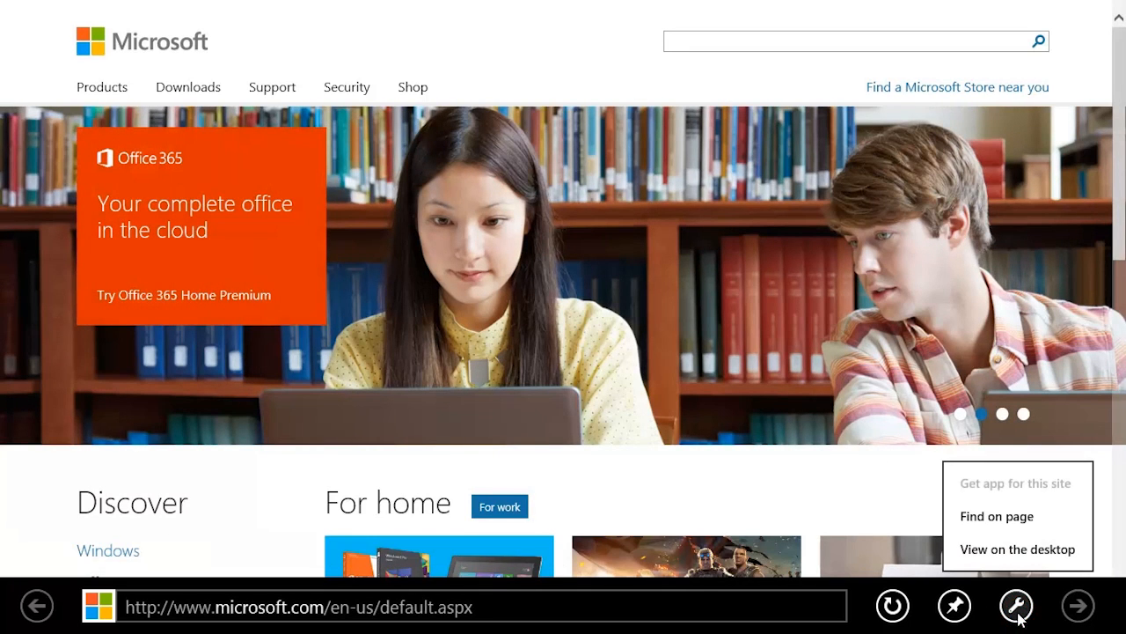
click(1017, 550)
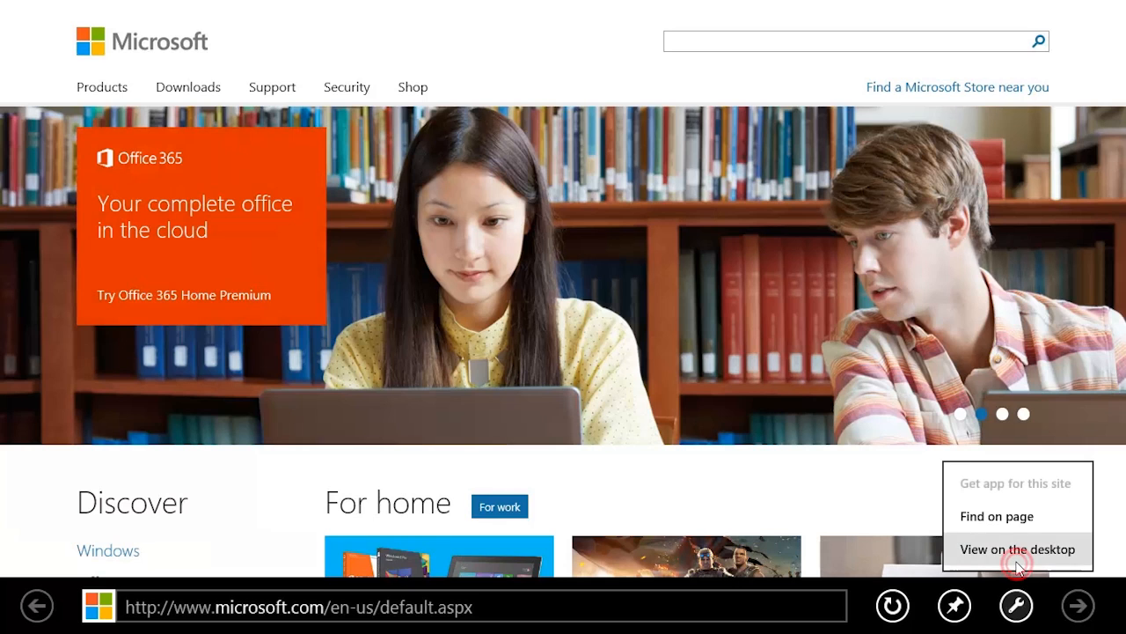
click(1019, 549)
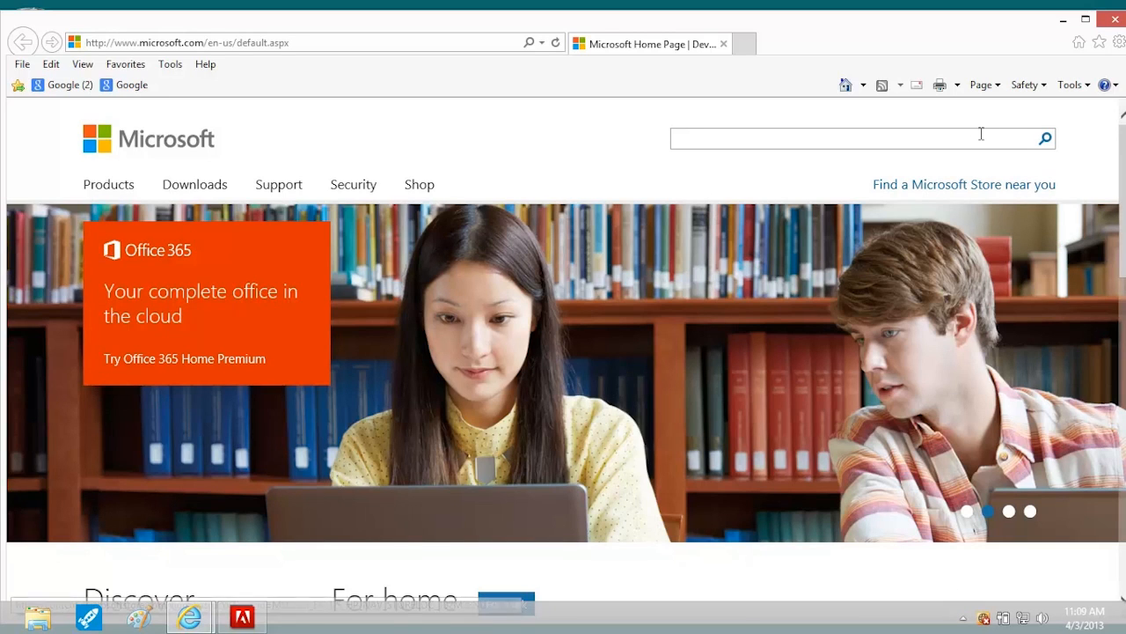
Step: Open Compatibility View settings and add microsoft.com to the list
click(981, 84)
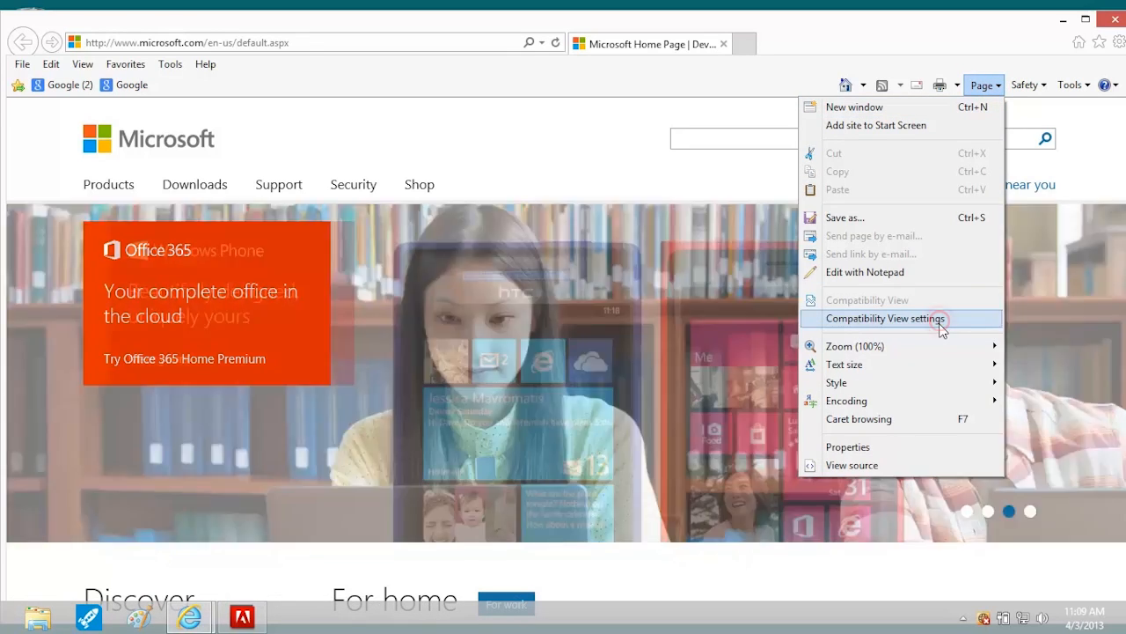
click(886, 318)
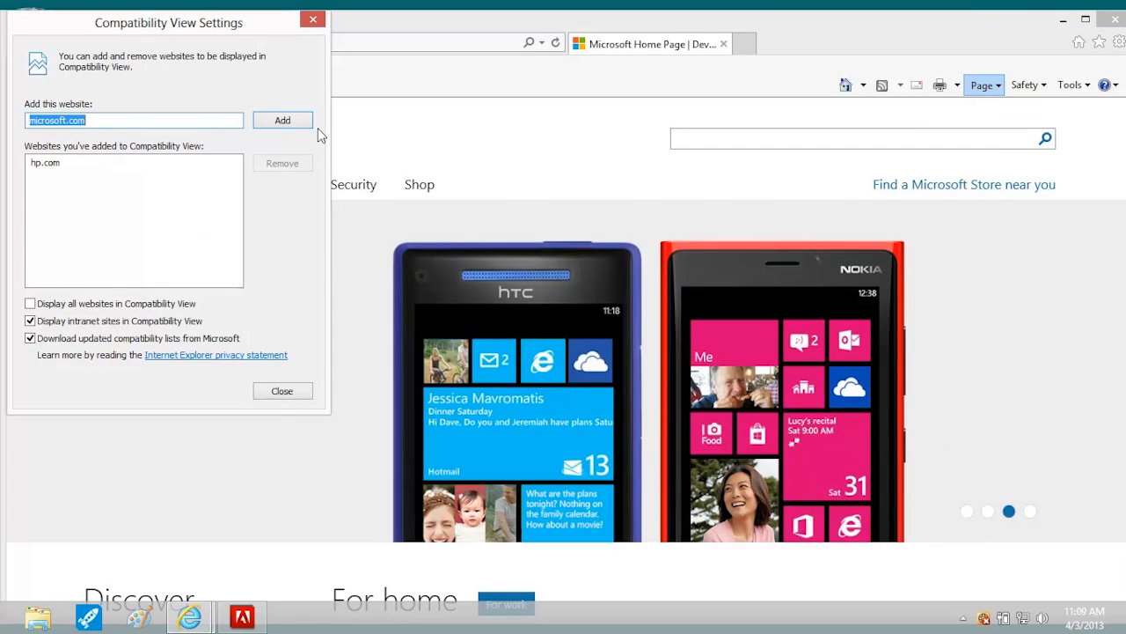
click(283, 120)
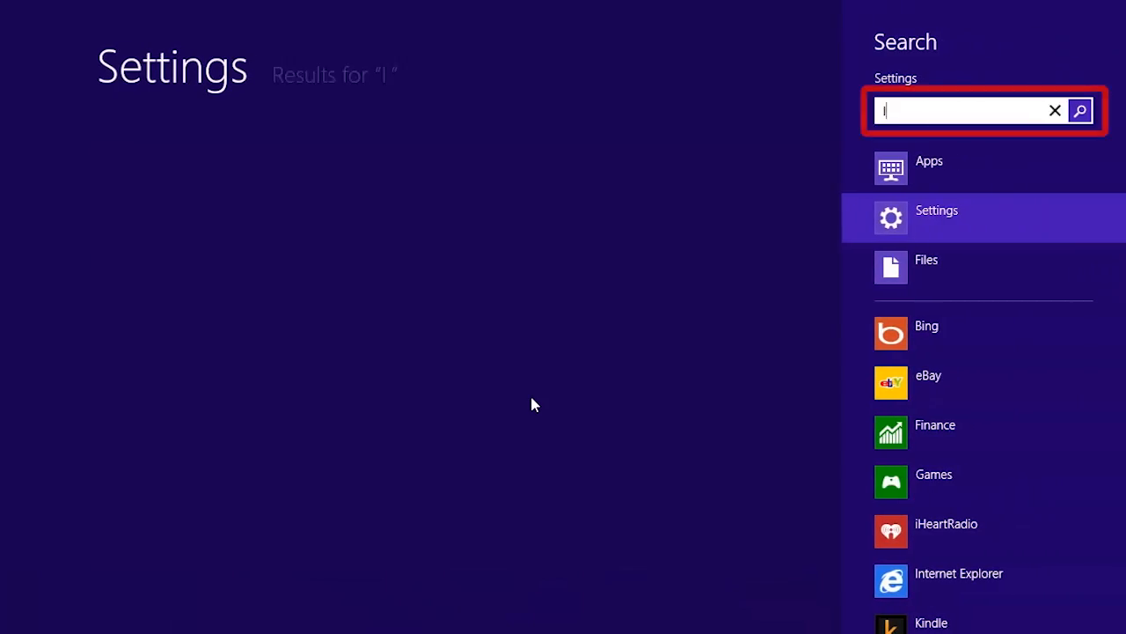
Step: Search Settings for 'Internet Options', open it, and view the Advanced tab
text(nternet Options)
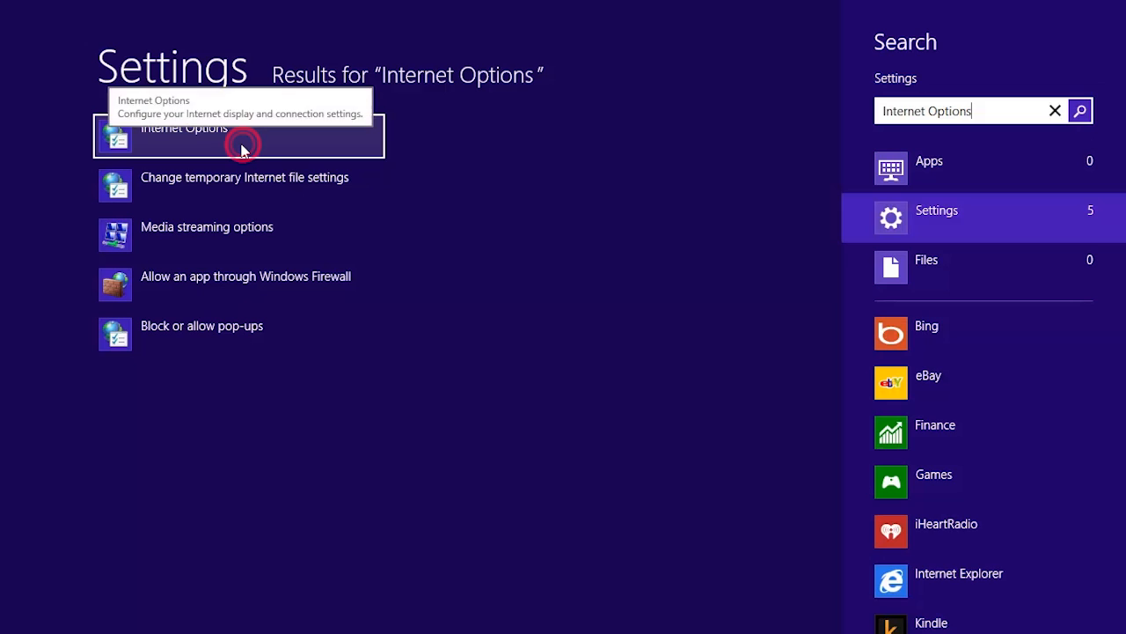
click(184, 129)
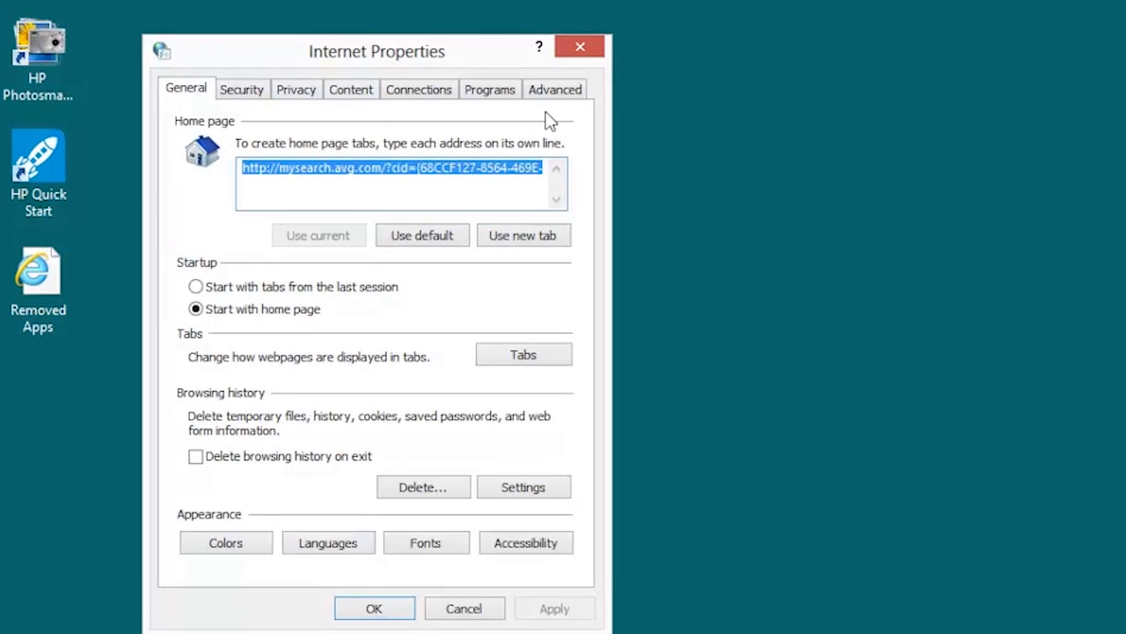
click(555, 89)
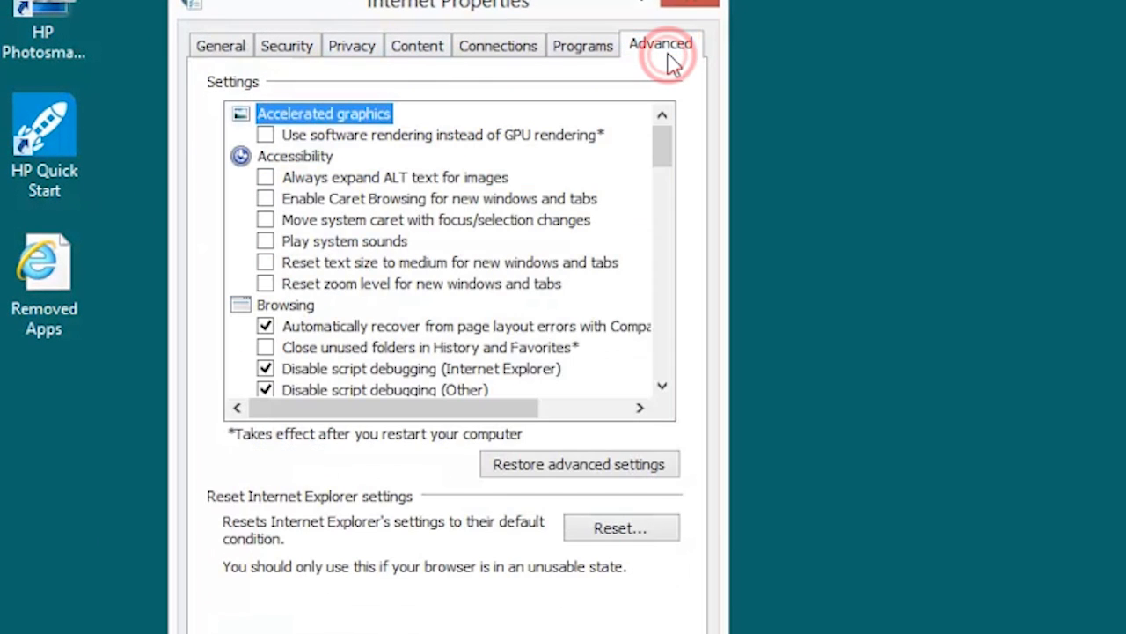
mouse_move(625, 528)
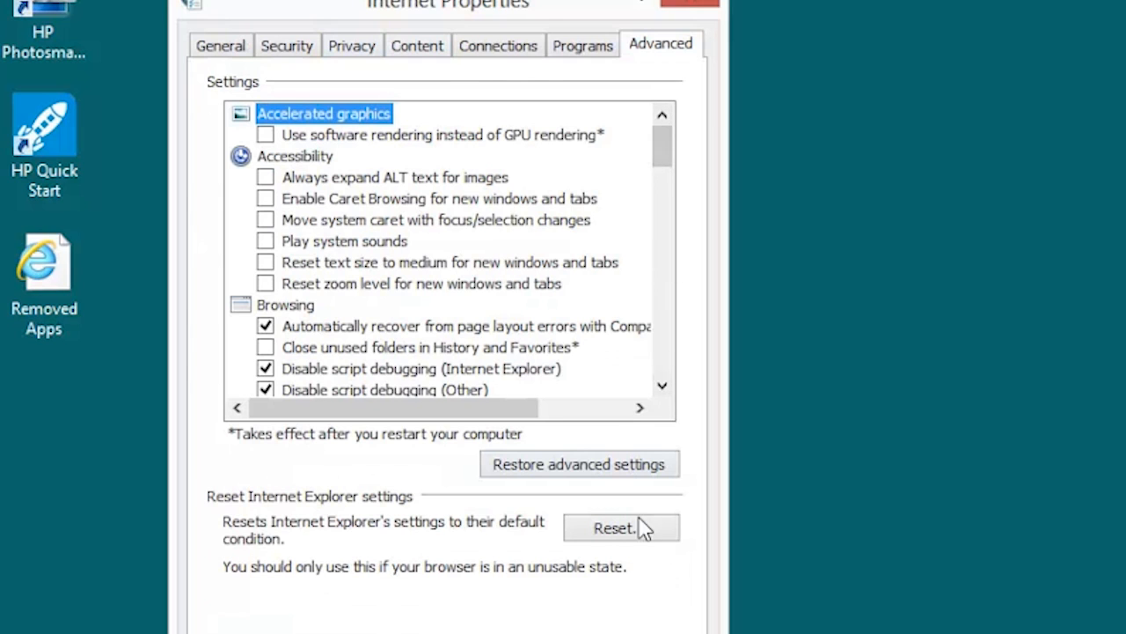
Step: Reset all Internet Explorer settings, including deleting personal settings
click(620, 527)
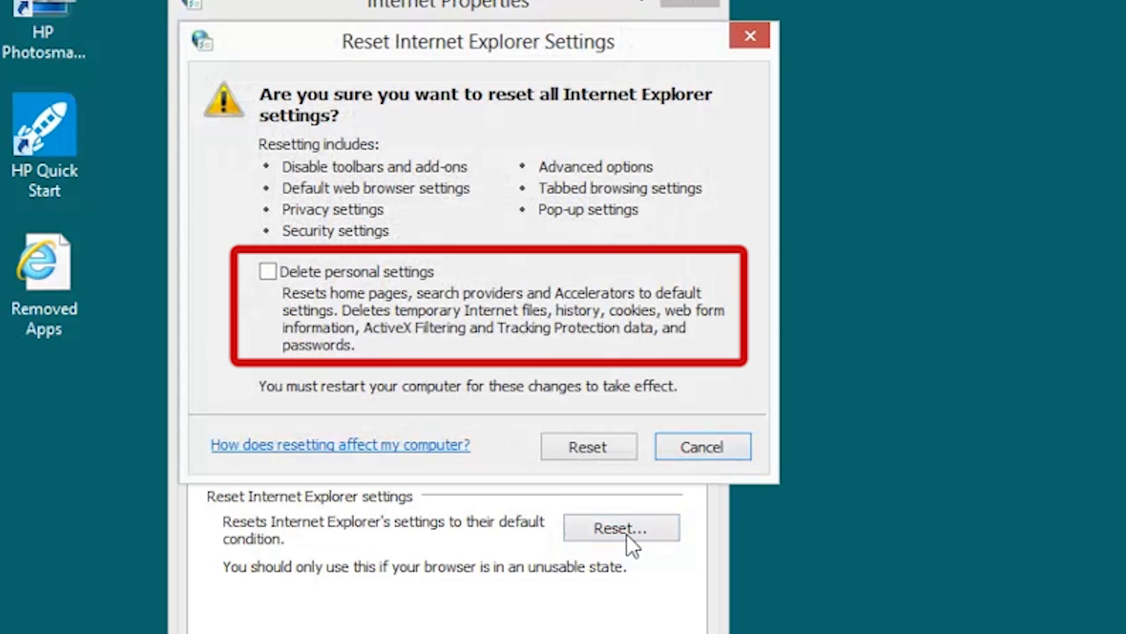
mouse_move(436, 487)
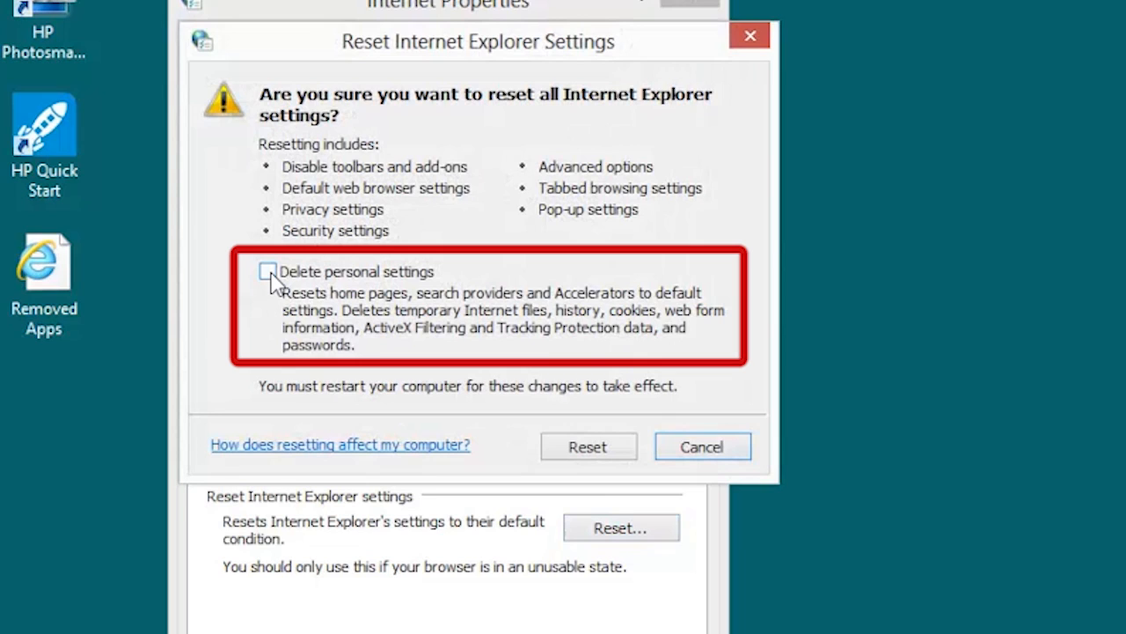
click(268, 271)
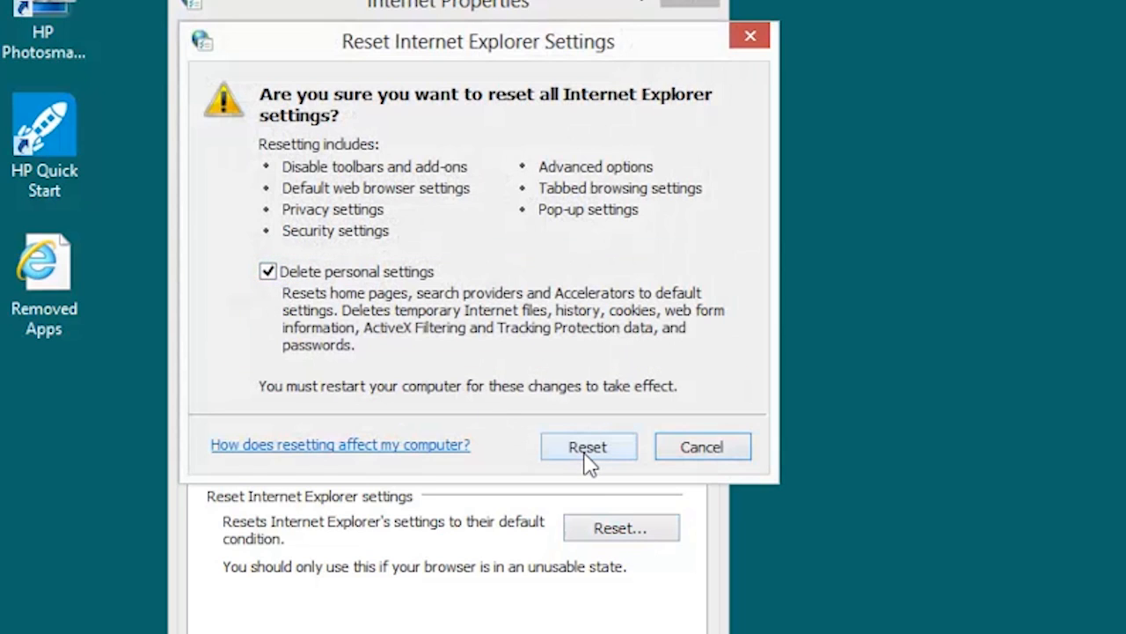
click(587, 446)
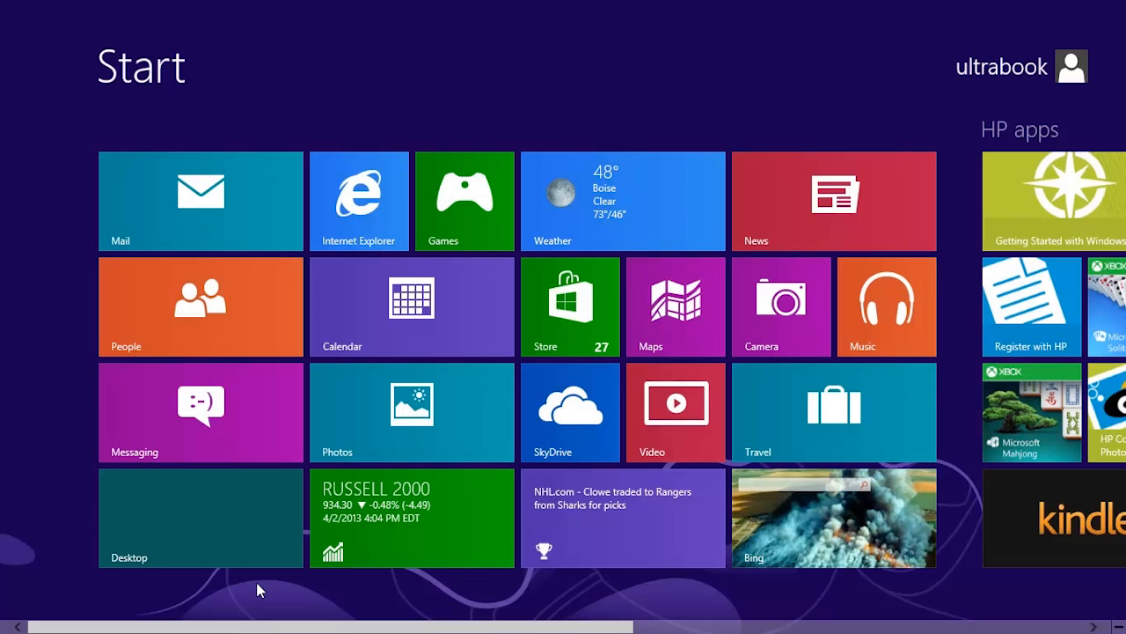
mouse_move(159, 598)
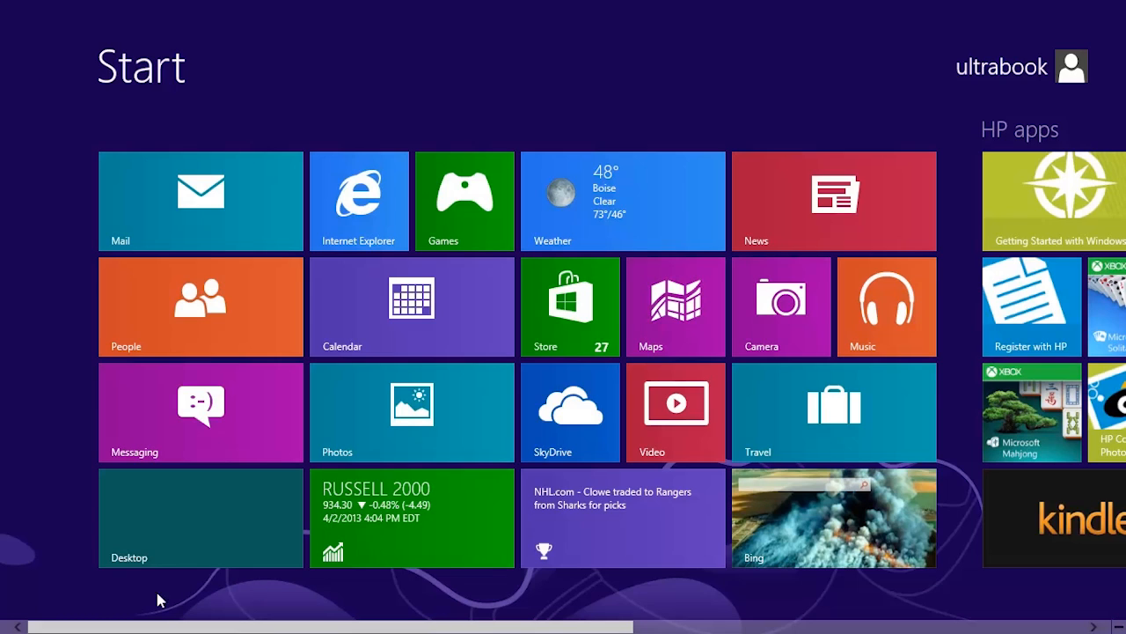
Step: Open an administrator Command Prompt and run 'netsh int ip reset'
right_click(4, 624)
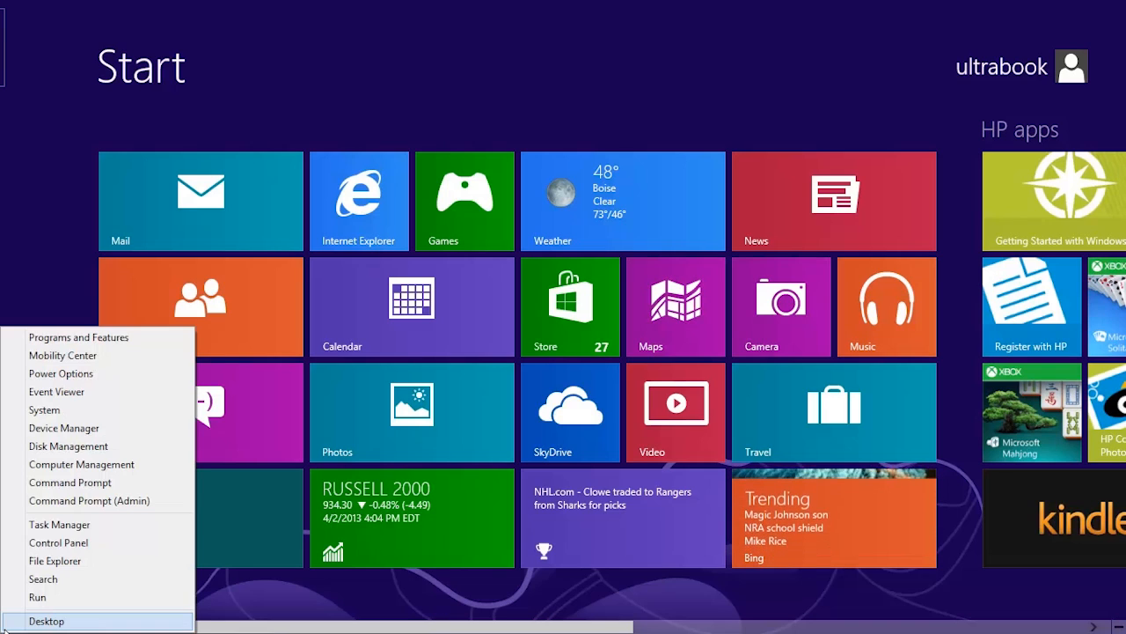
mouse_move(81, 542)
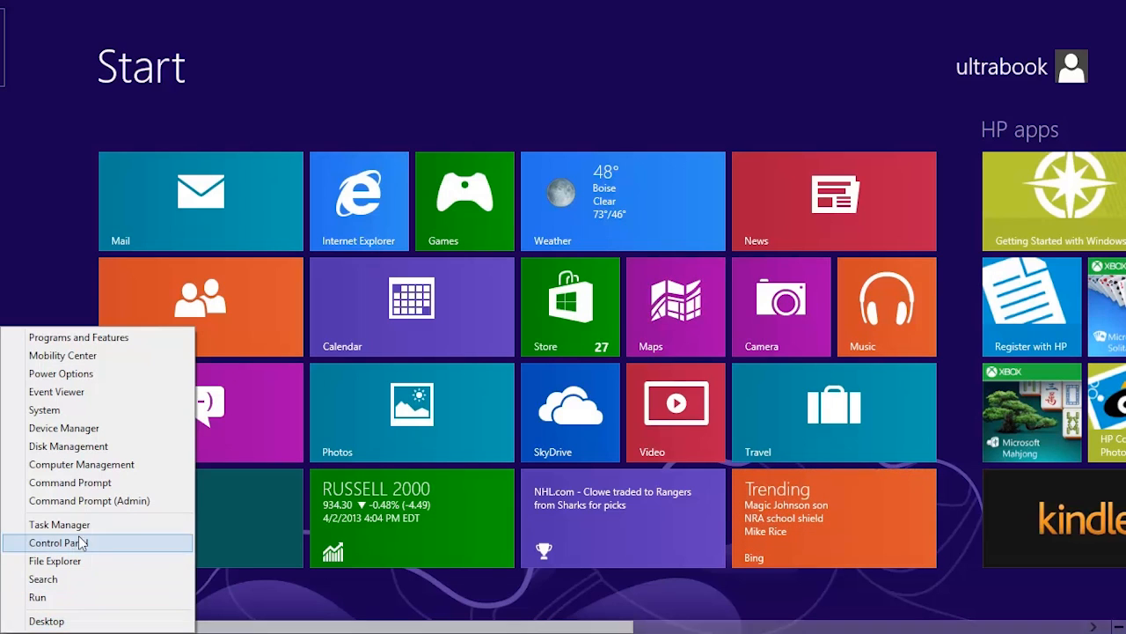
mouse_move(88, 500)
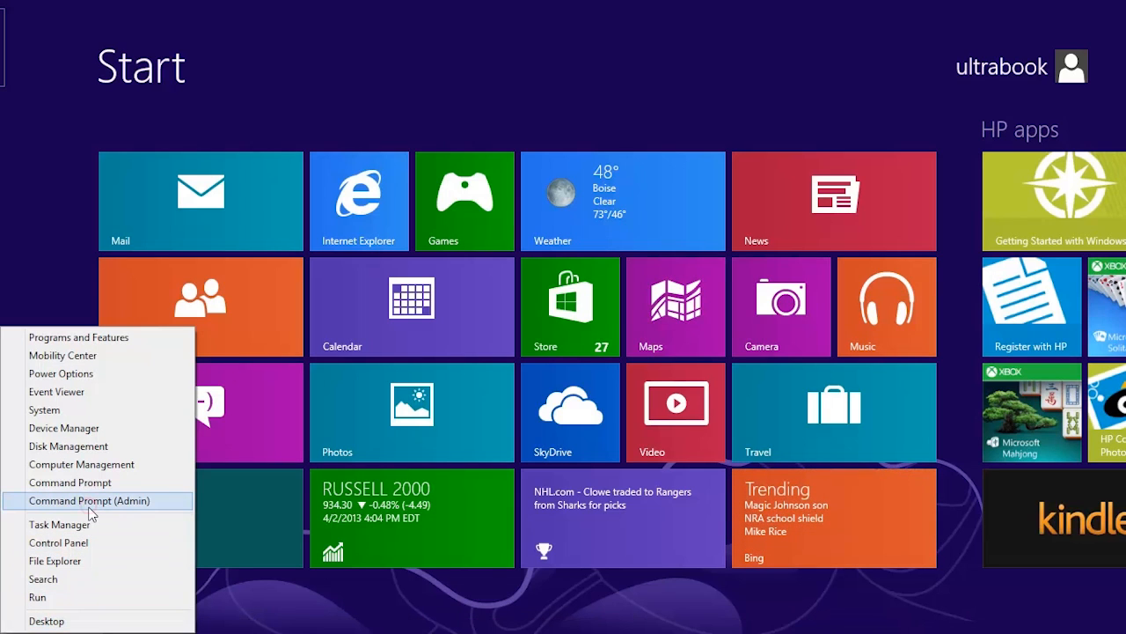
click(89, 500)
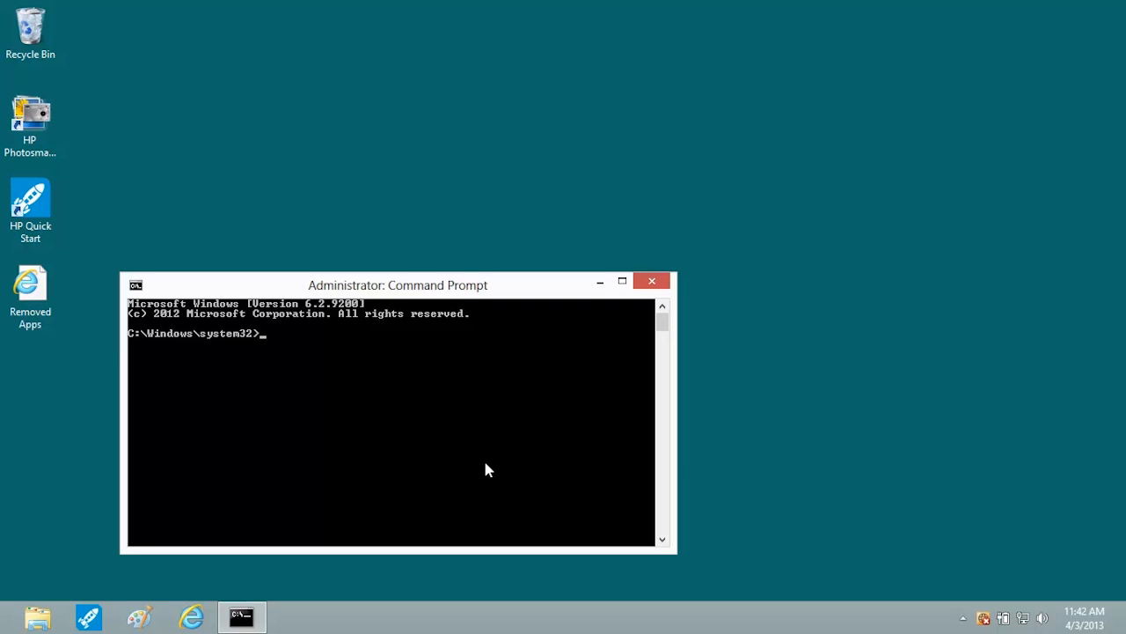
click(623, 281)
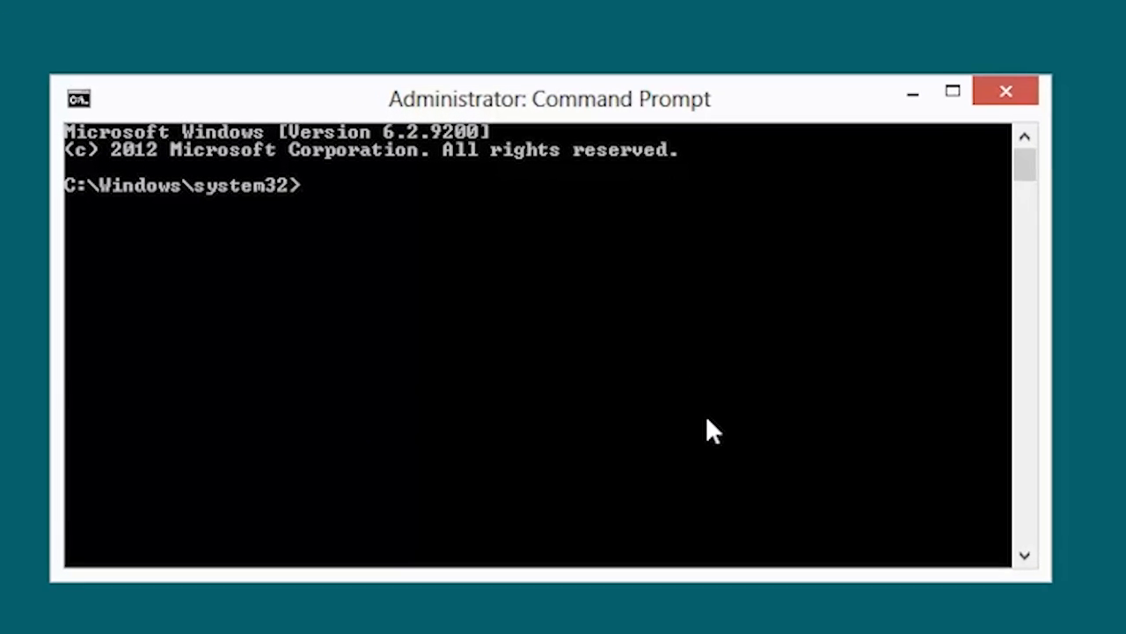
text(net)
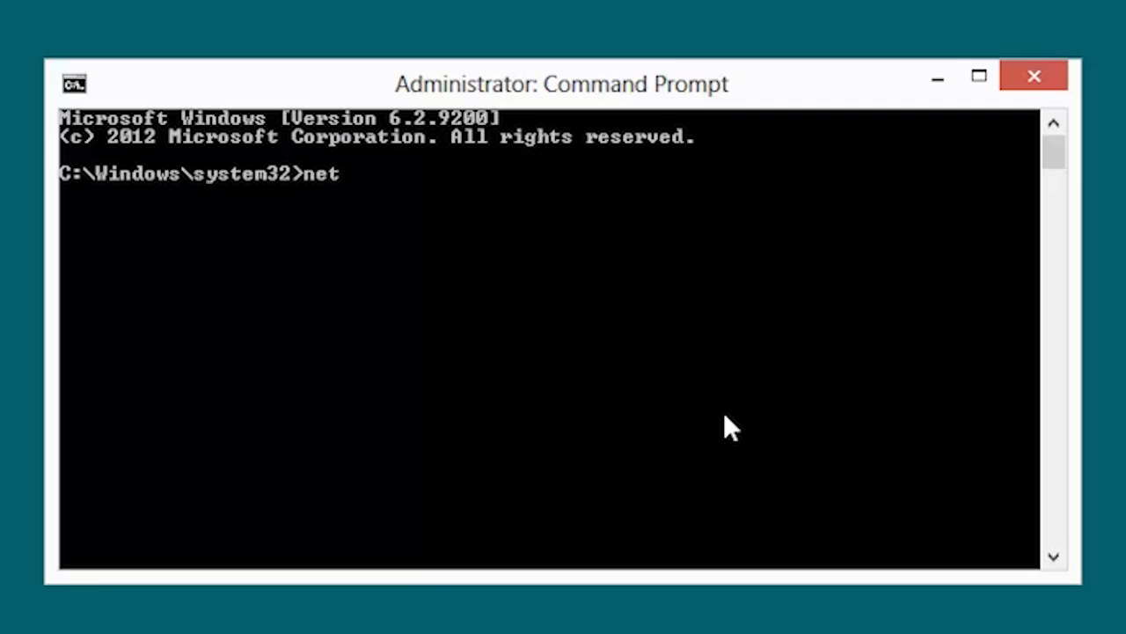
text(sh int ip)
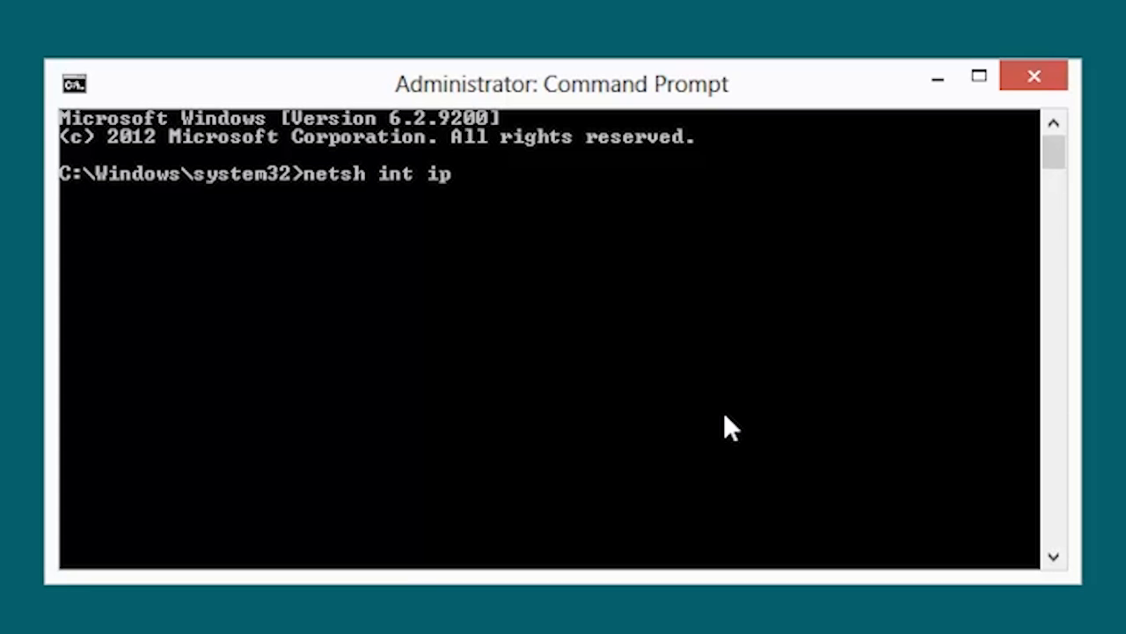
text(reset)
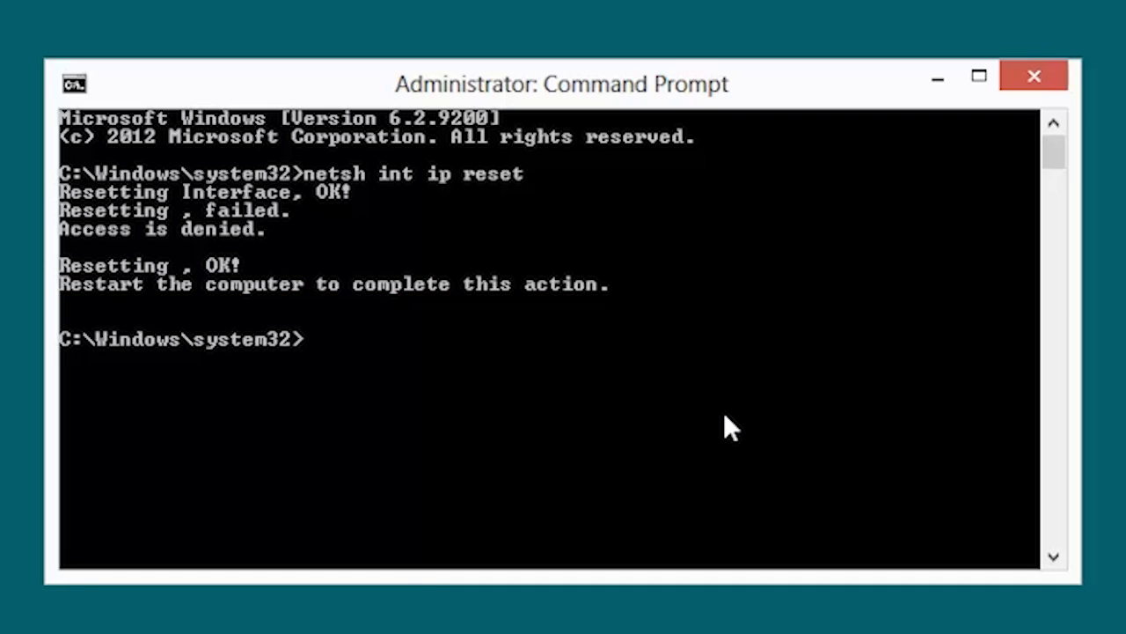
Step: Run 'netsh winsock reset' in the administrator Command Prompt
text(ne)
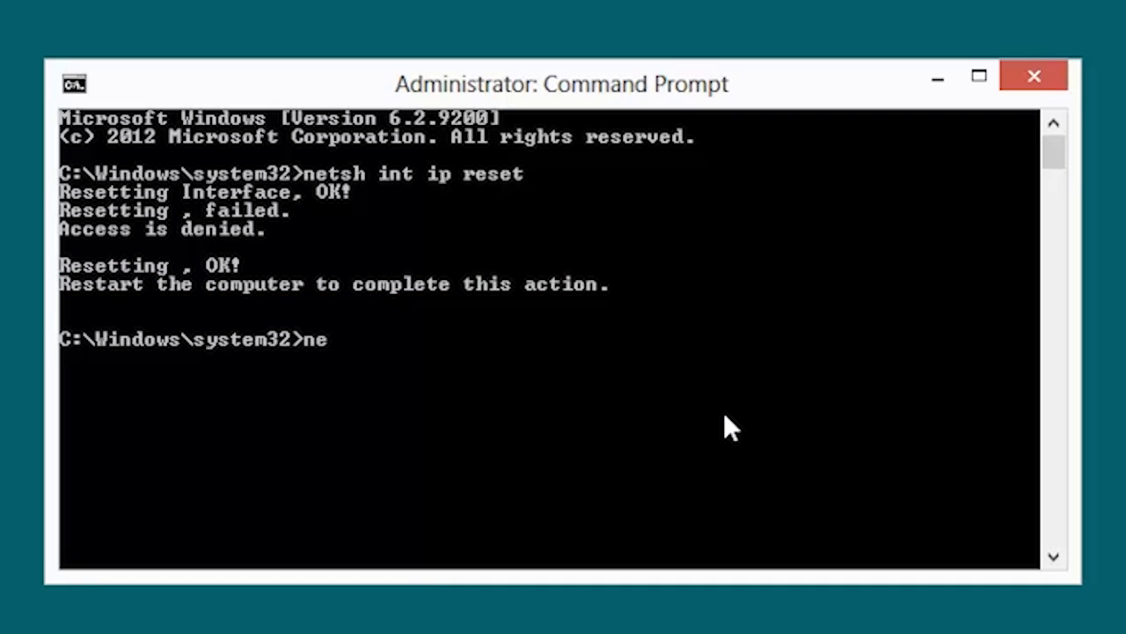
text(tsh)
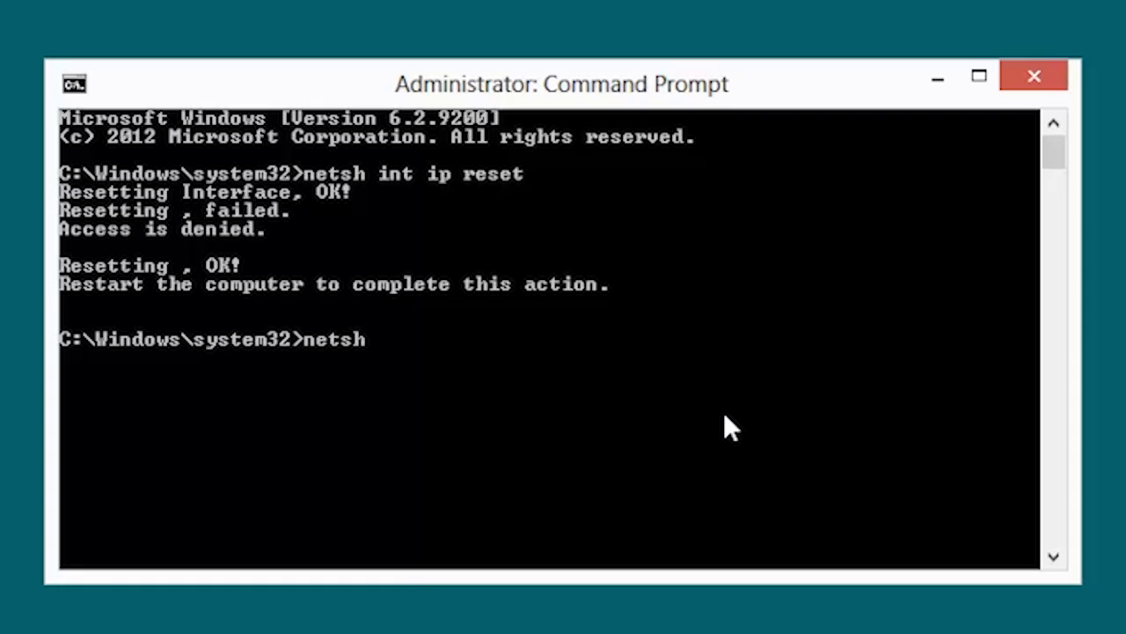
text(wi)
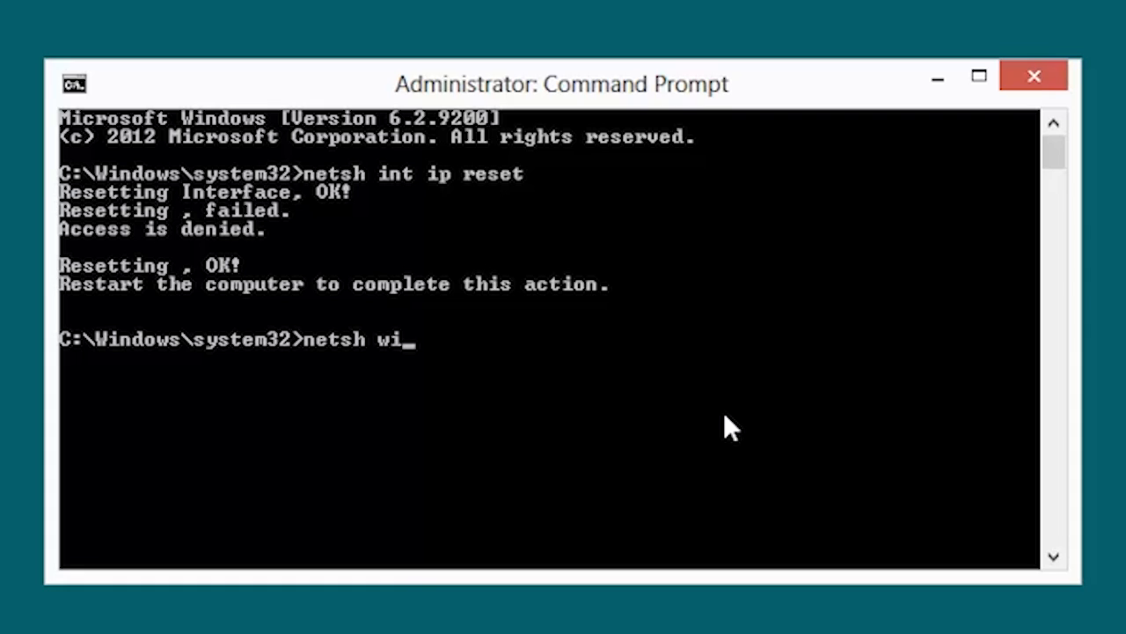
text(nsoc)
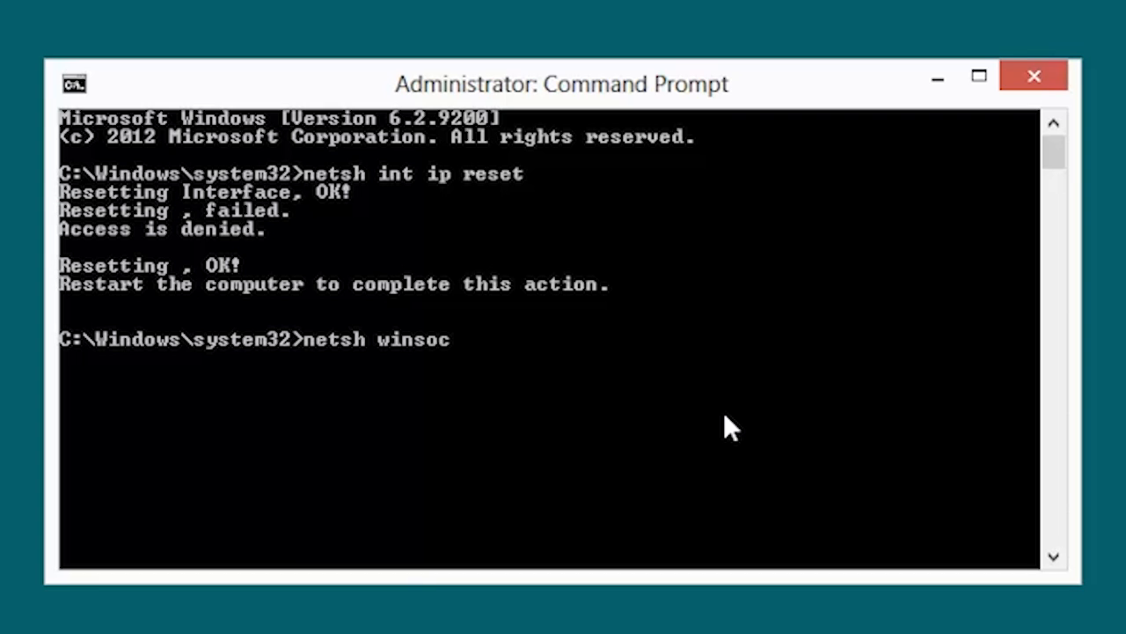
text(k re)
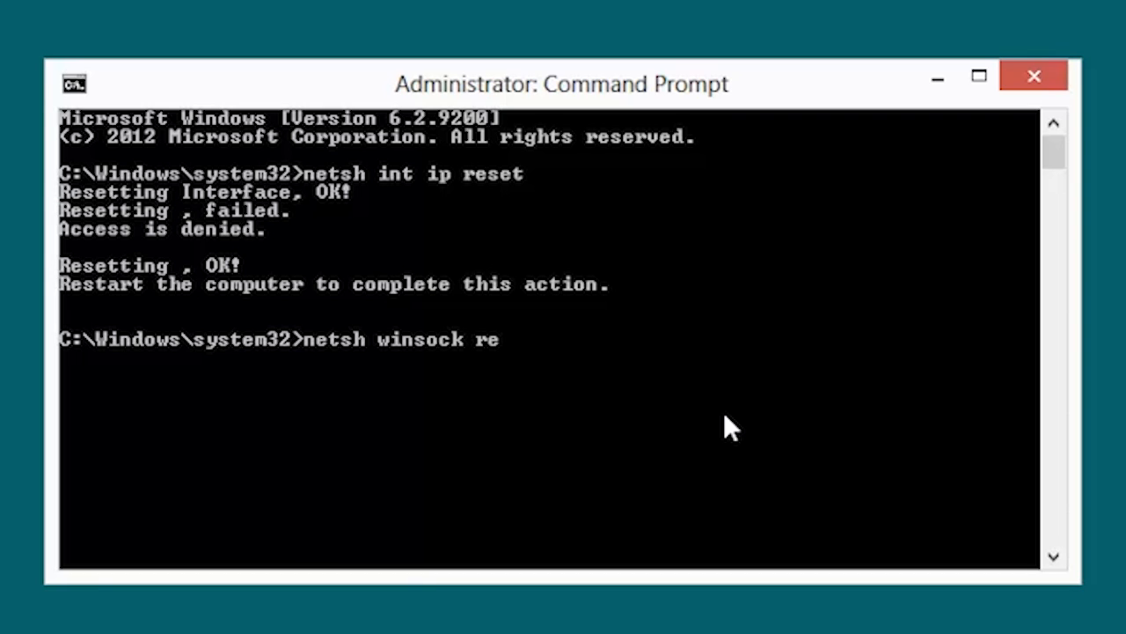
text(set)
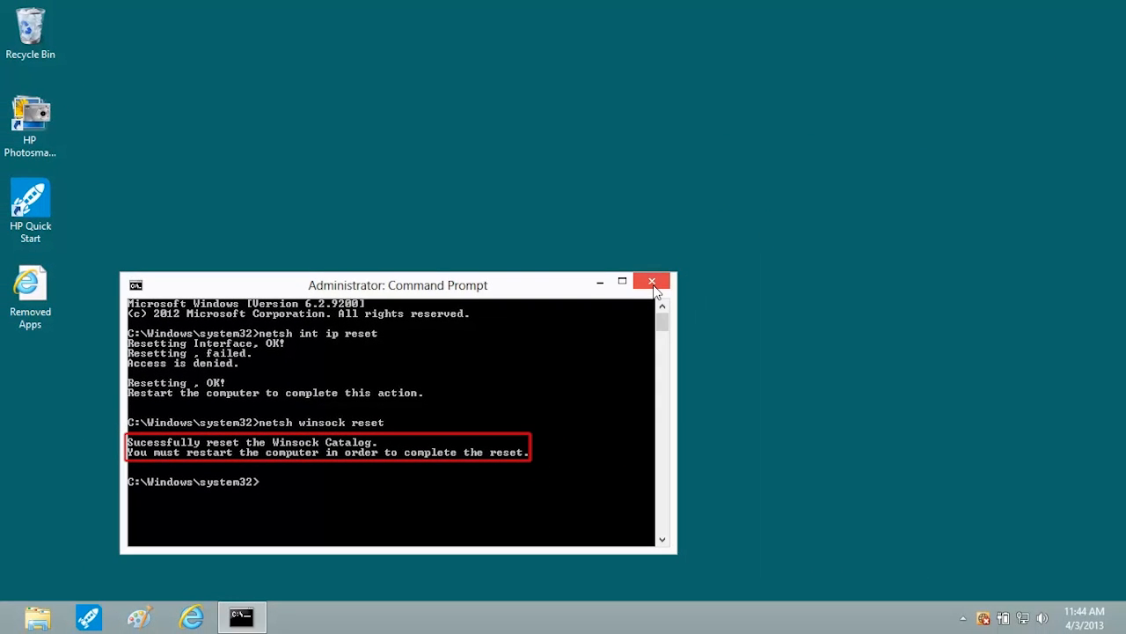
Step: Close Command Prompt, open Power in the Settings charm, and return to Start
click(652, 281)
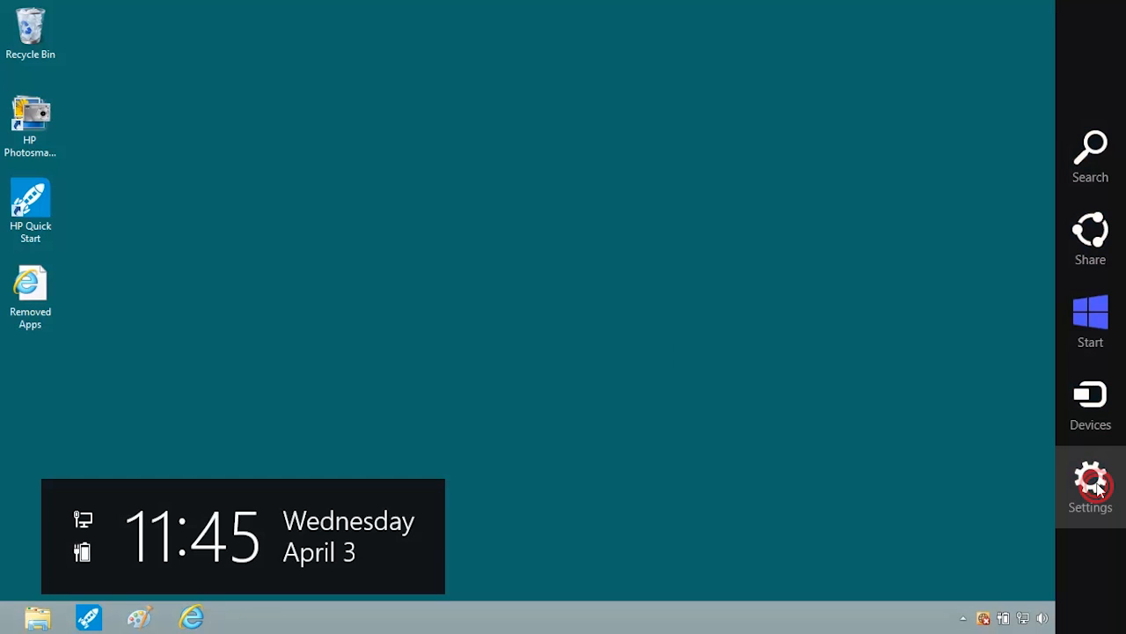
click(1089, 484)
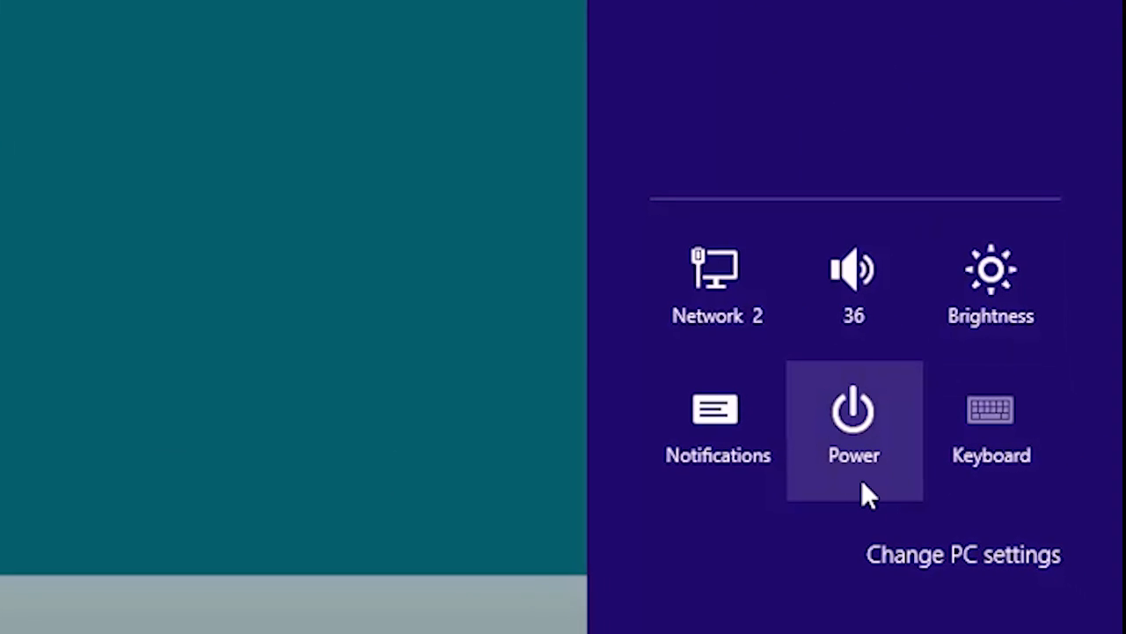
click(852, 422)
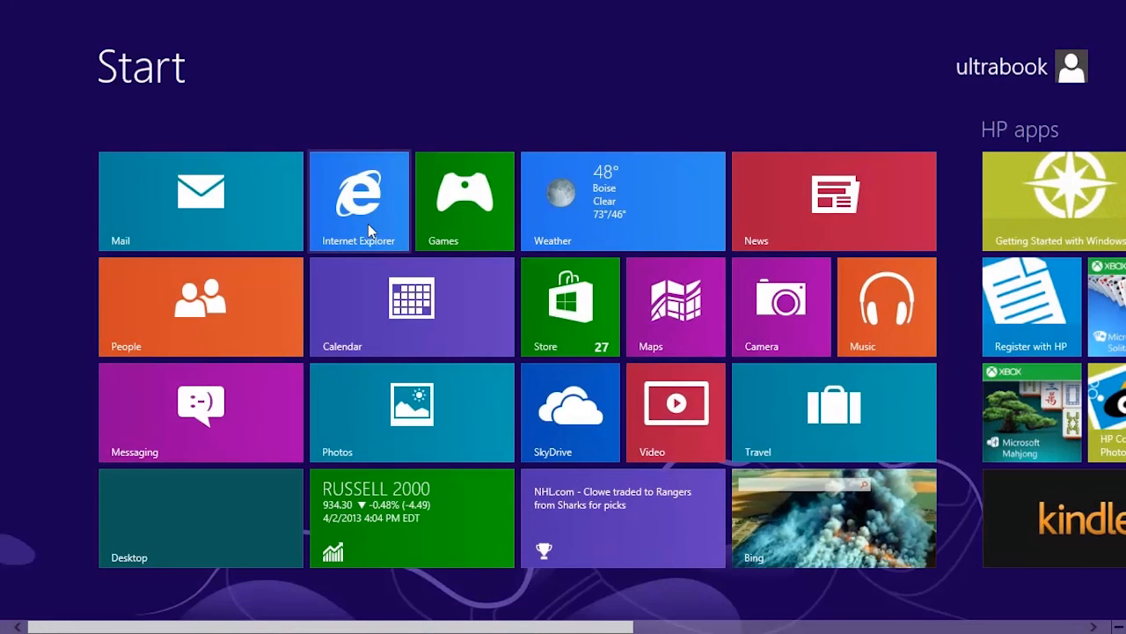
click(359, 200)
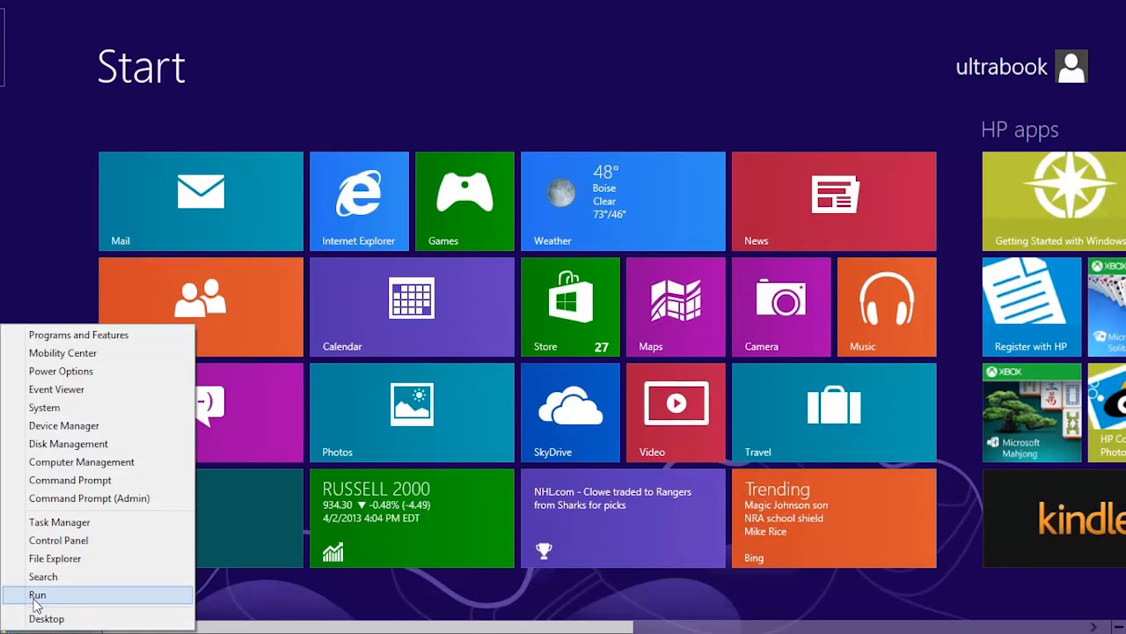
Step: Run 'iexplore -extoff' from the Run dialog to start Internet Explorer without add-ons
click(40, 594)
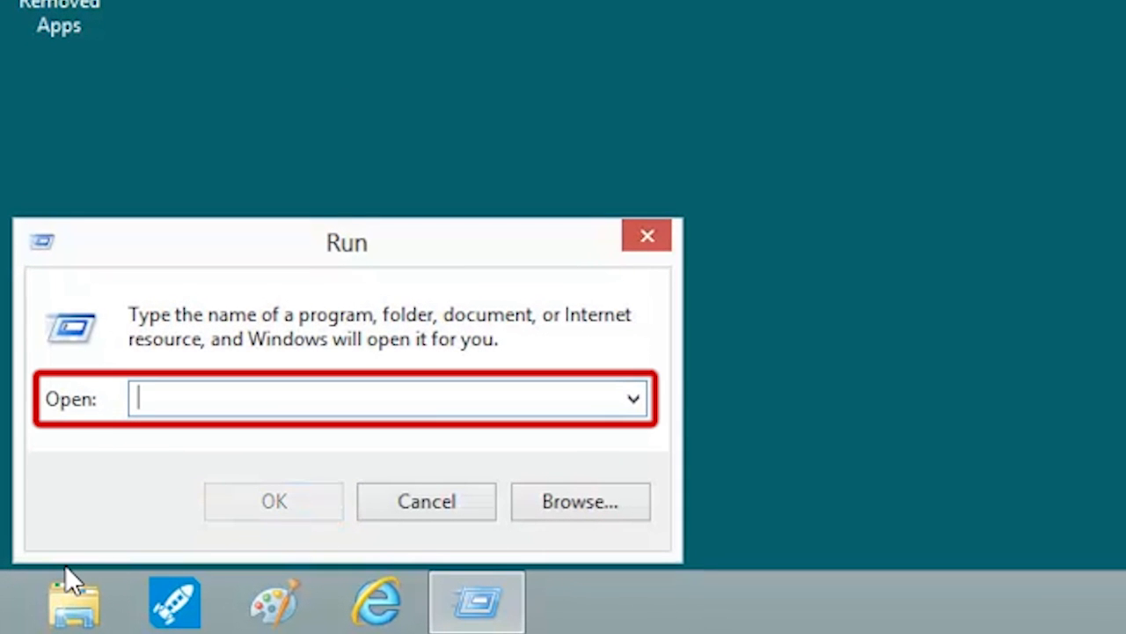
text(i)
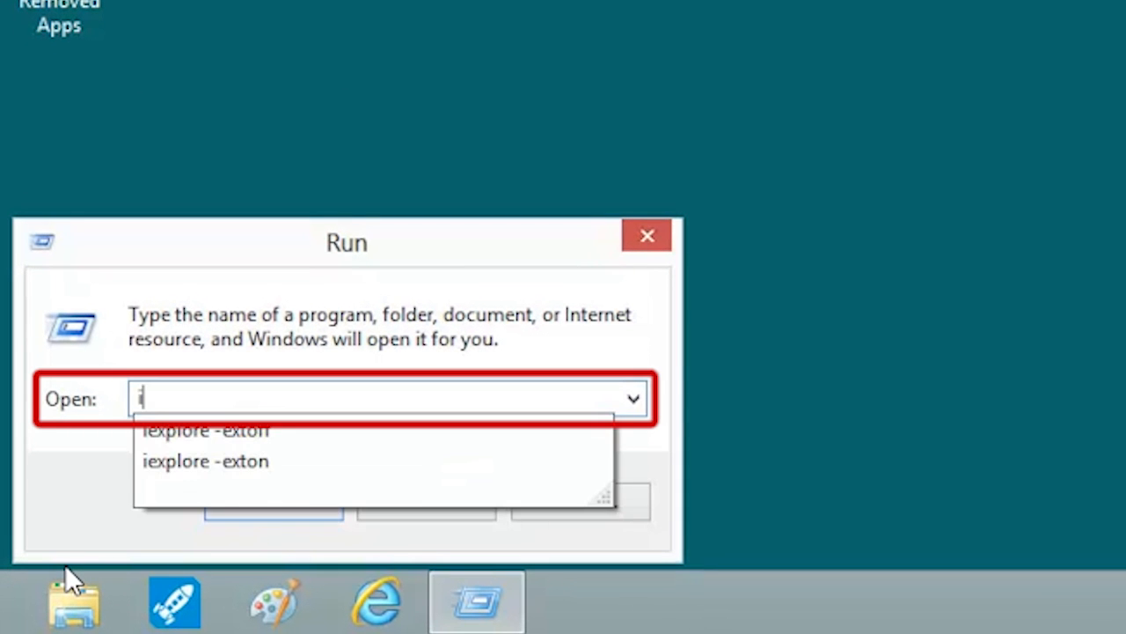
text(expl)
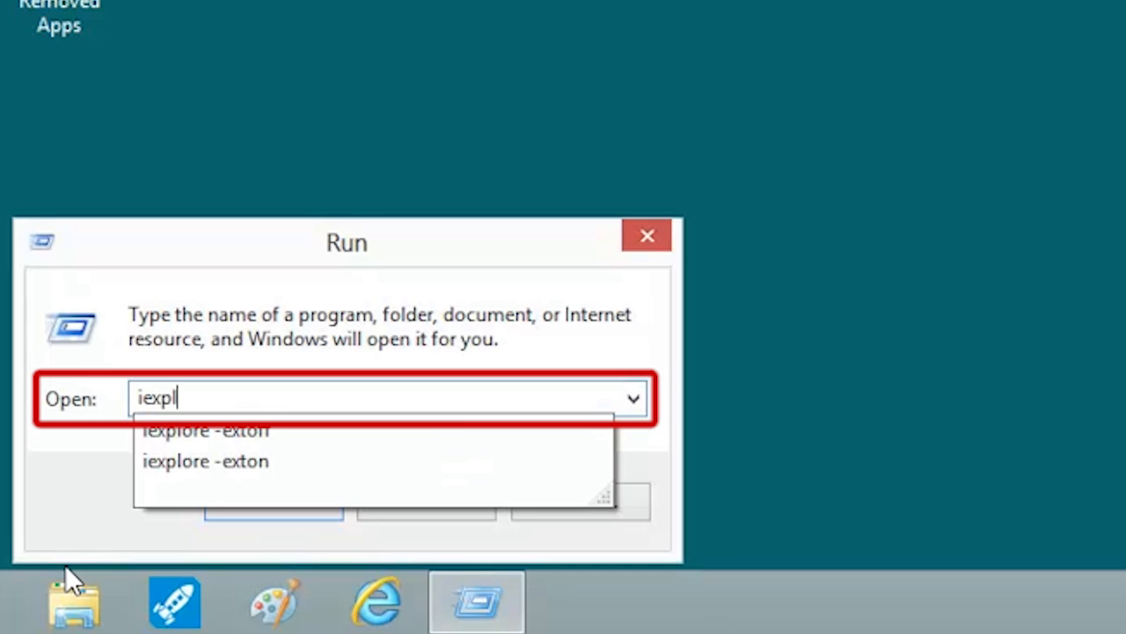
text(ore)
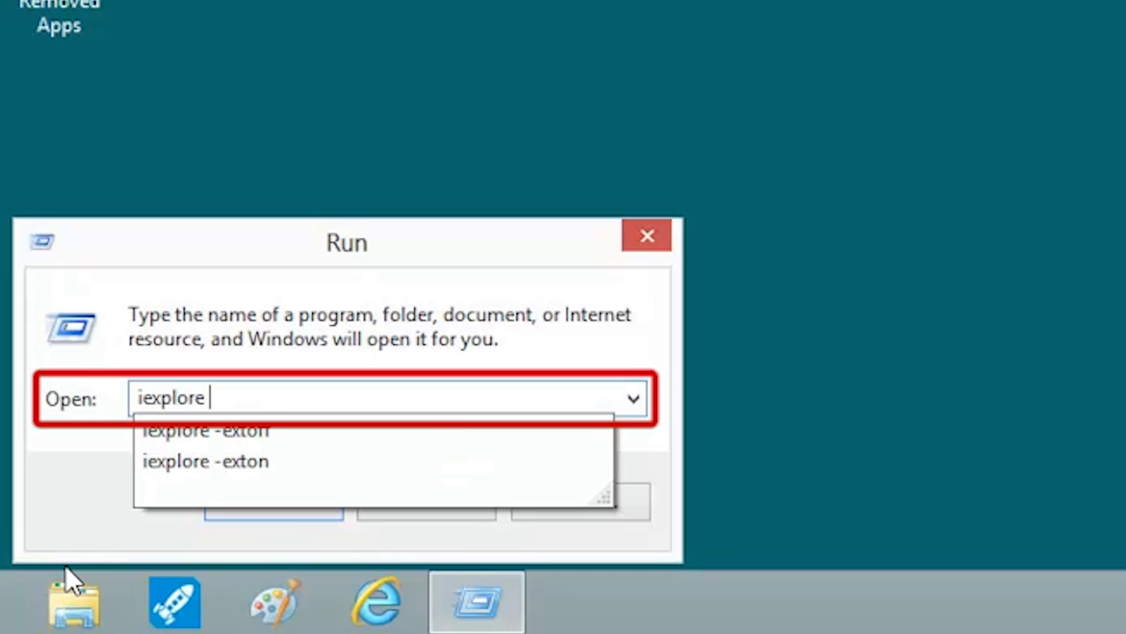
text(-extoff)
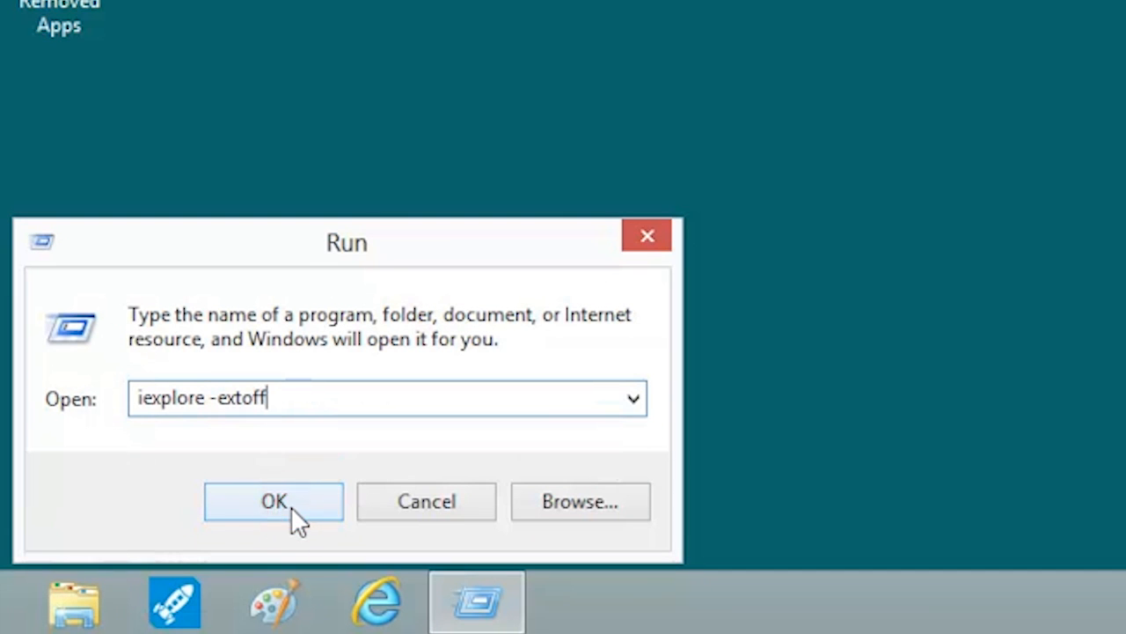
click(274, 501)
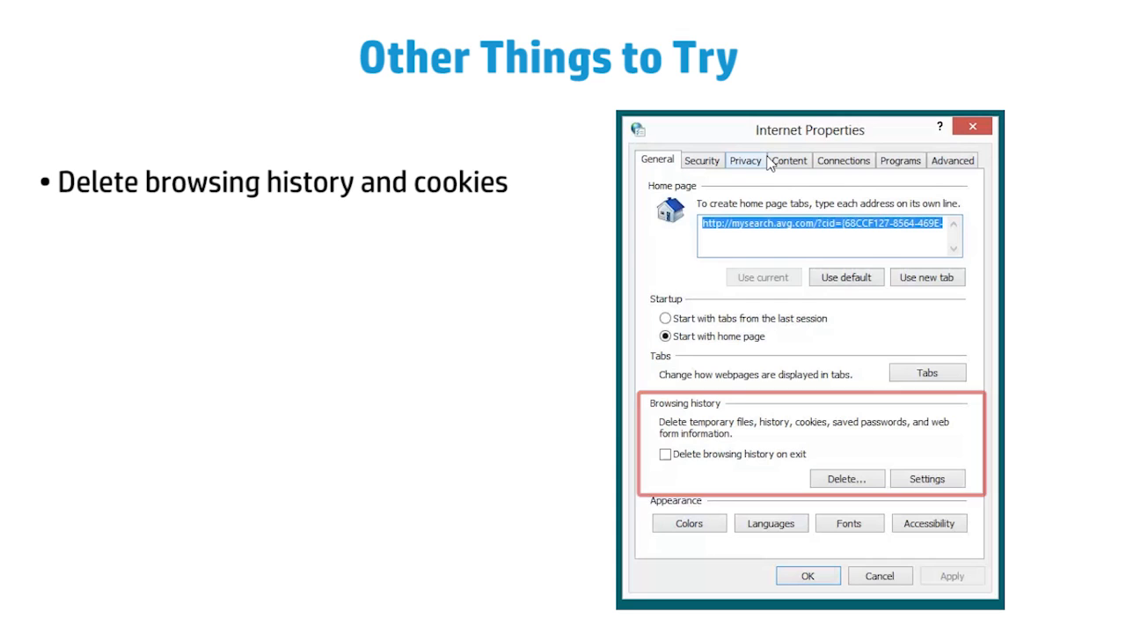
Step: Reveal the Advanced Internet Options tip and highlight its advanced settings screenshot
click(953, 160)
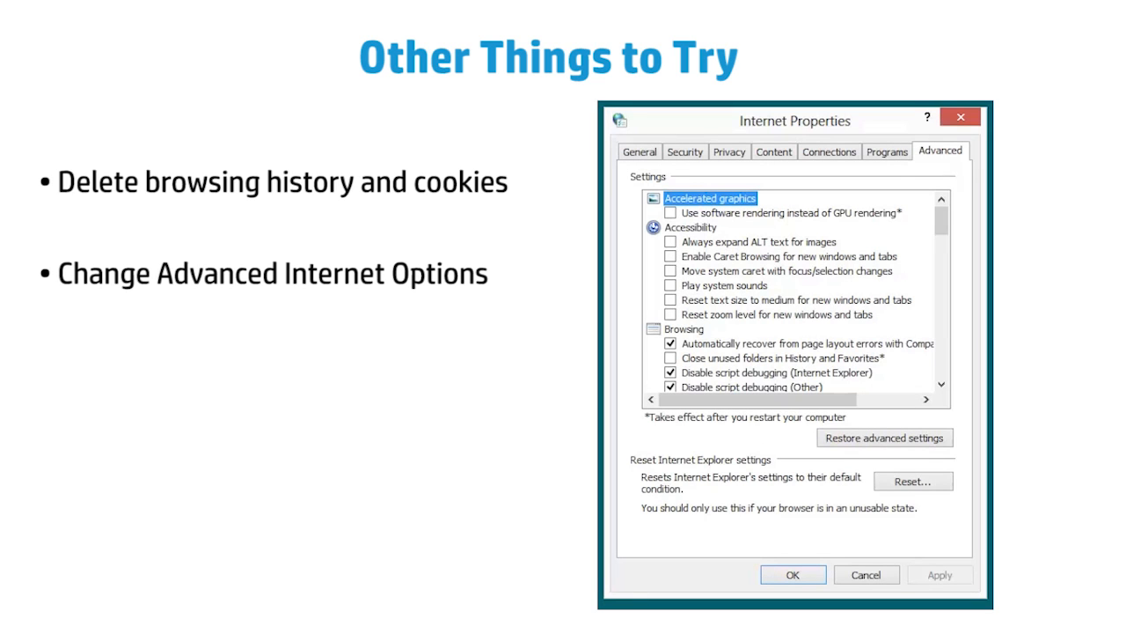
click(940, 150)
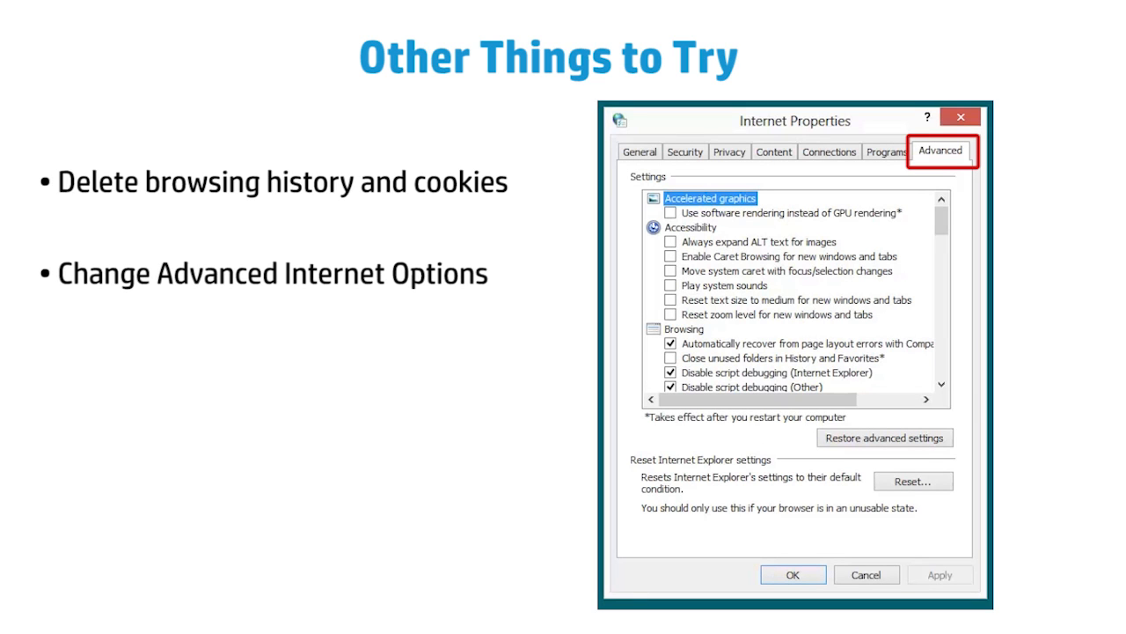